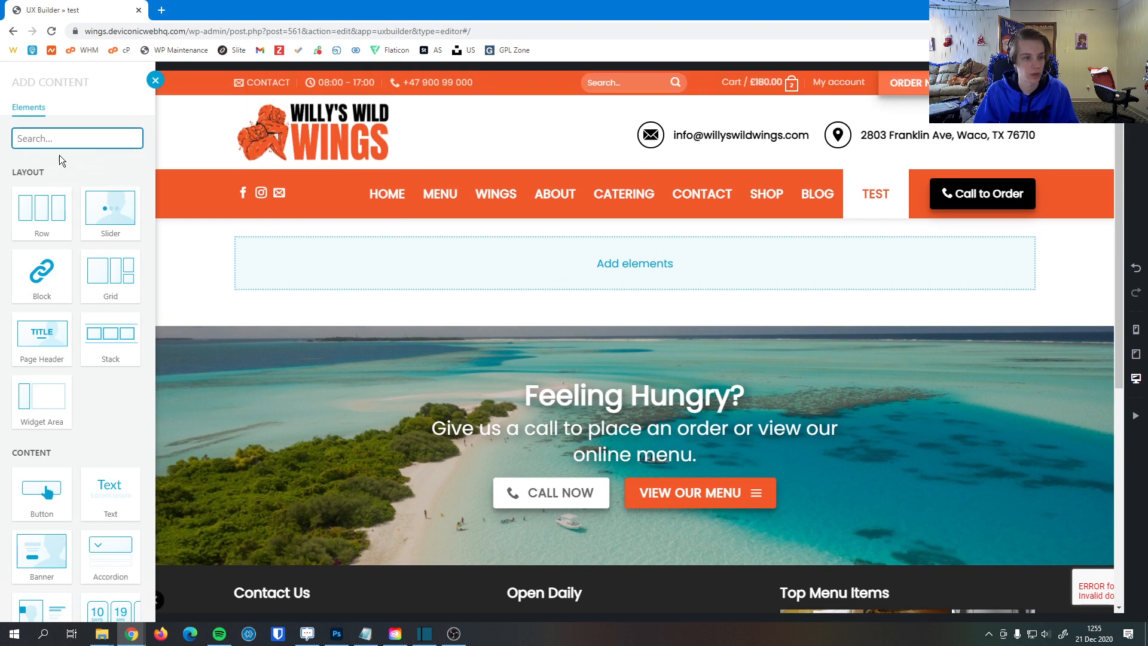
# Search Add Content for 'tab' and insert the Tabs element into the empty section.
pyautogui.write('tab')
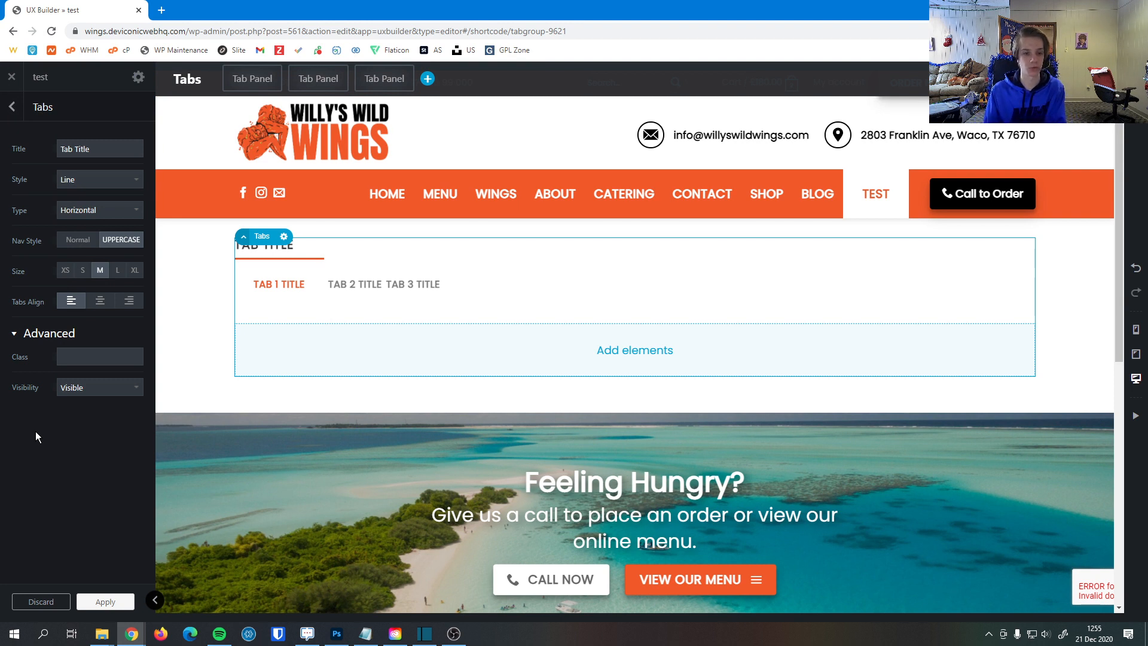
# Replace the placeholder 'Tab Title' with 'Page through our options'.
pyautogui.click(98, 149)
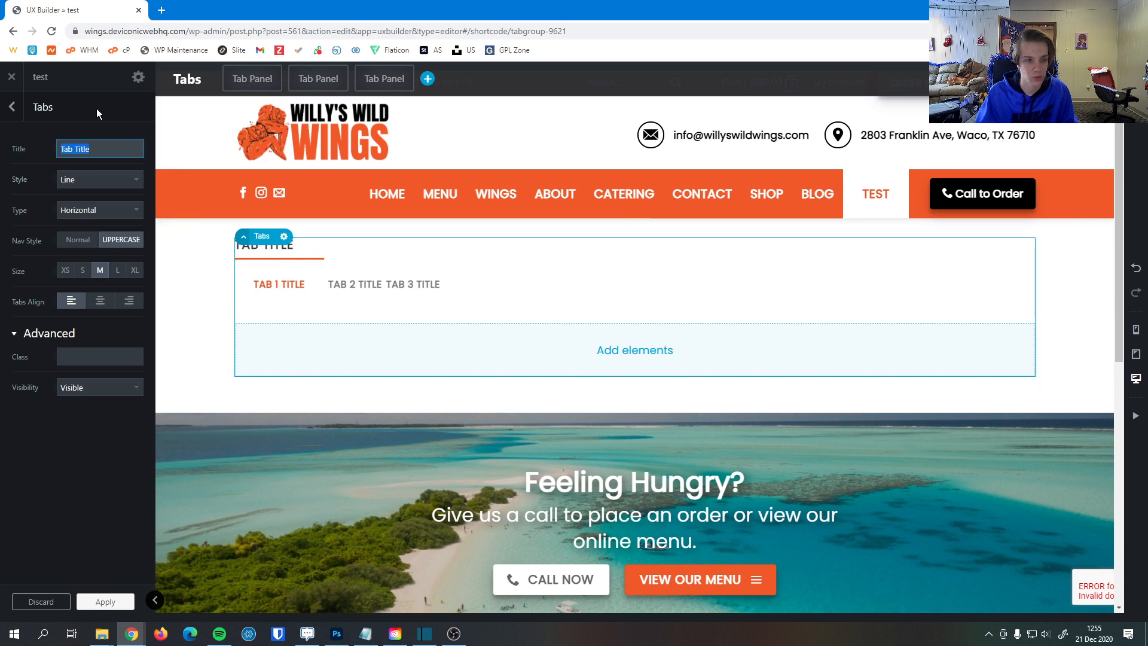
pyautogui.write('Page through our')
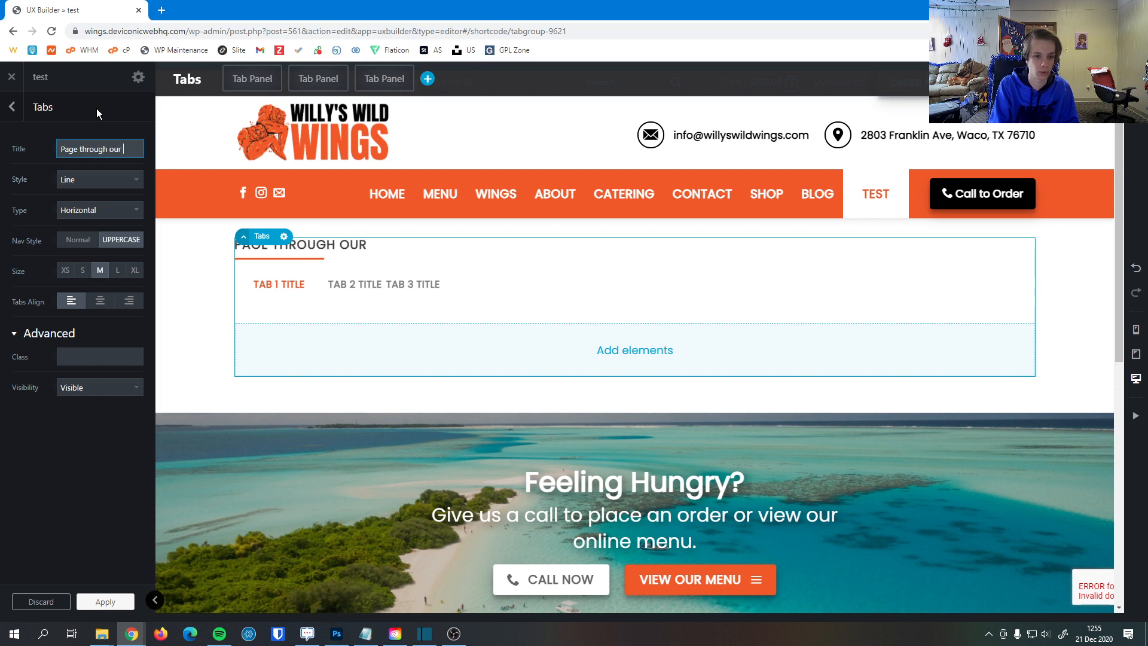
# Finish the title, then set tab style to Line Bottom after trying Bold and Line Grow.
pyautogui.write('options')
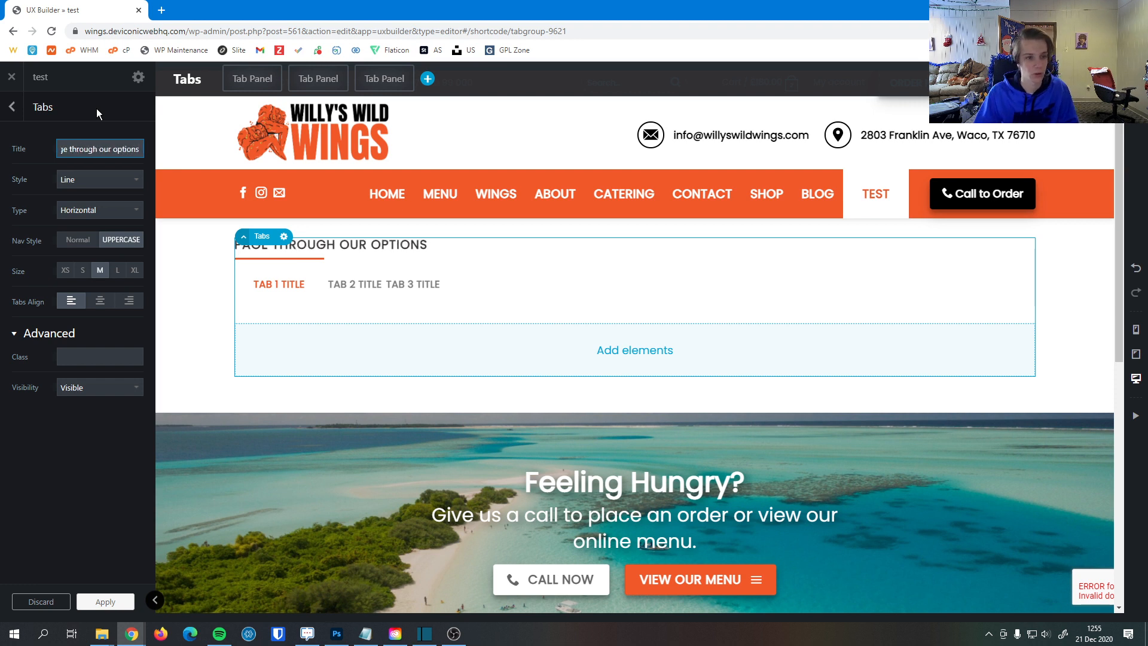
pyautogui.click(99, 180)
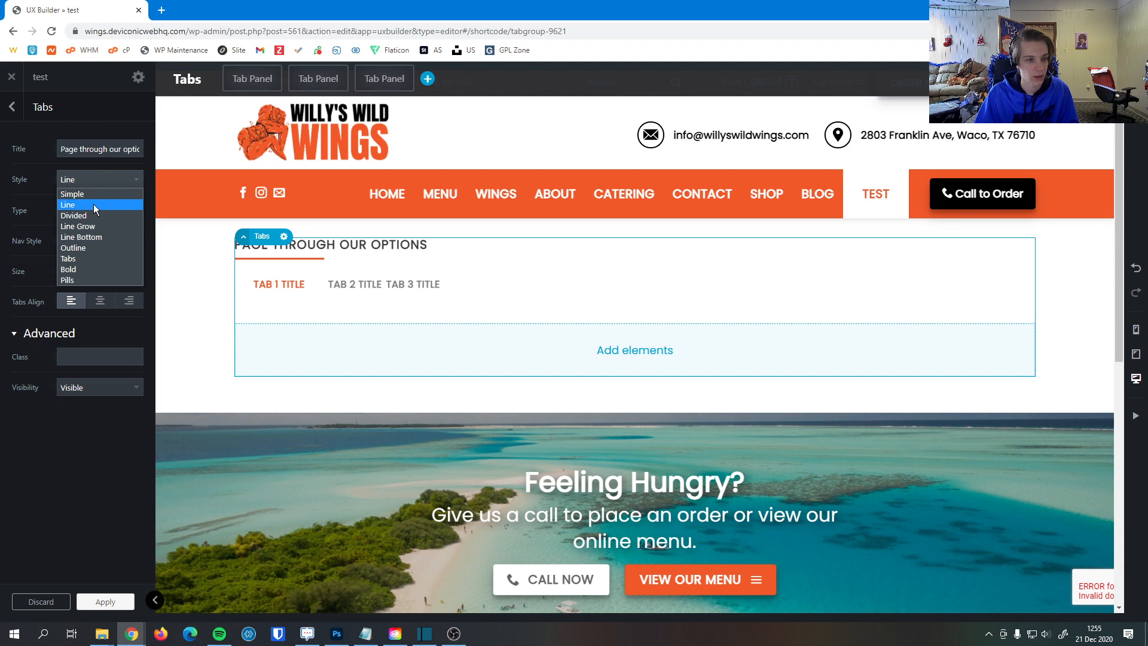
pyautogui.click(68, 270)
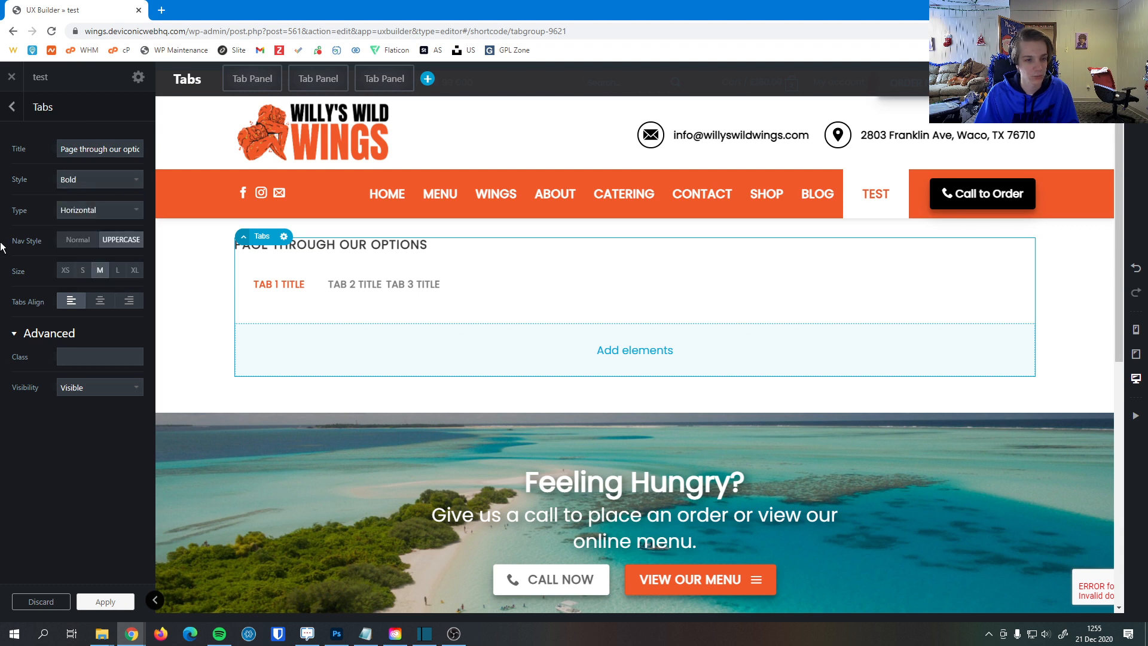
pyautogui.click(99, 178)
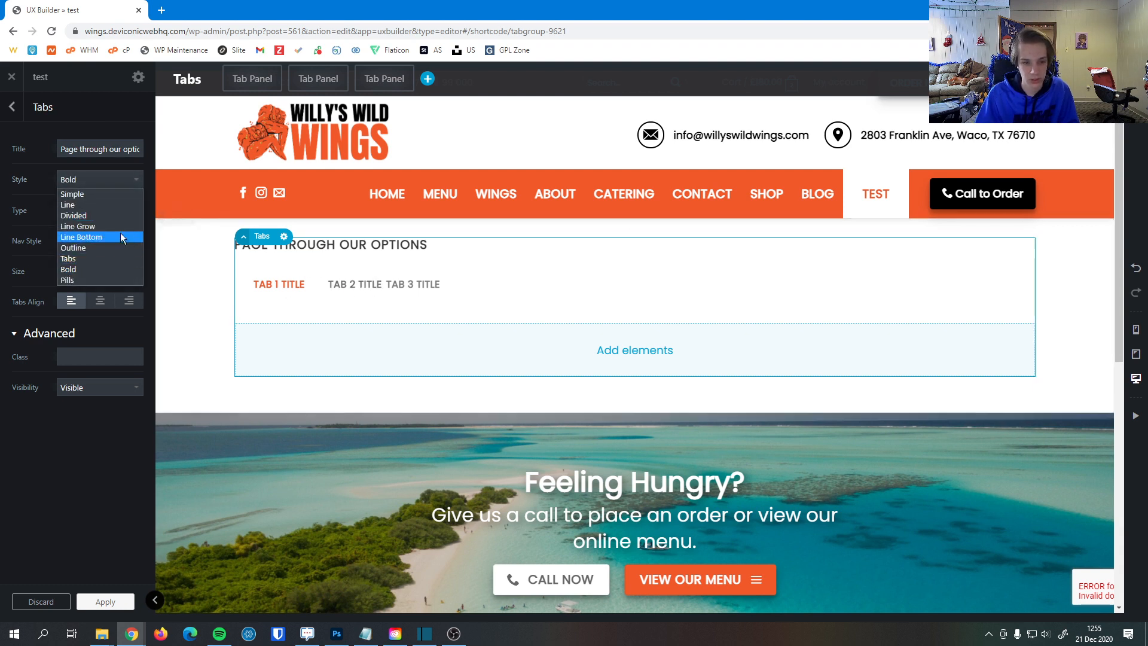
pyautogui.click(77, 226)
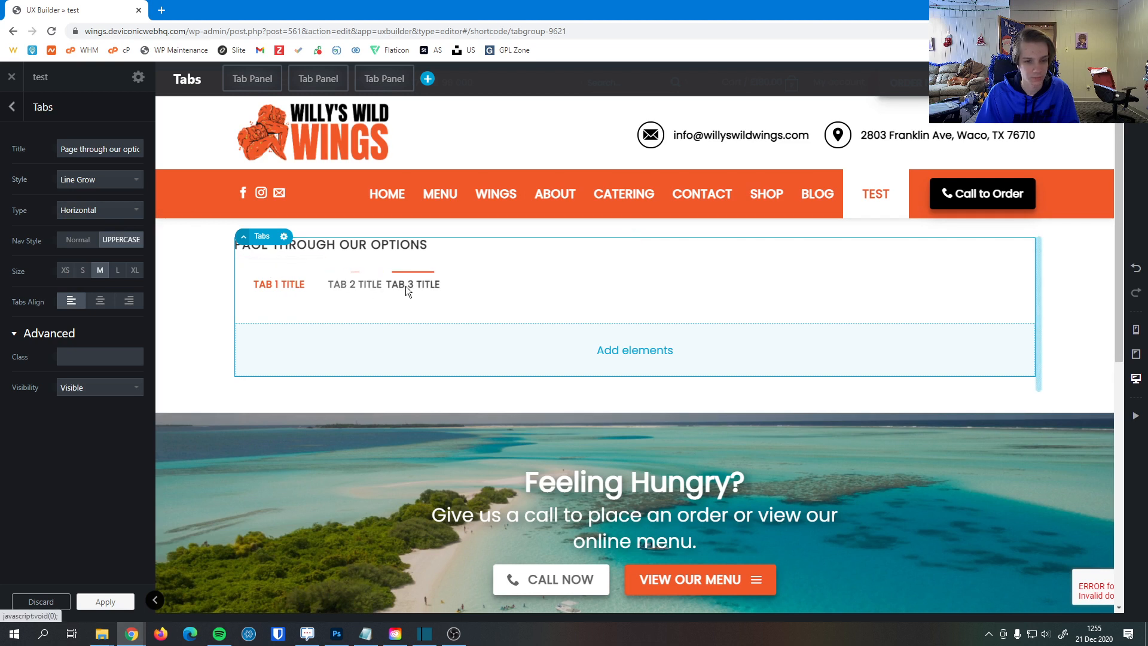
pyautogui.click(98, 179)
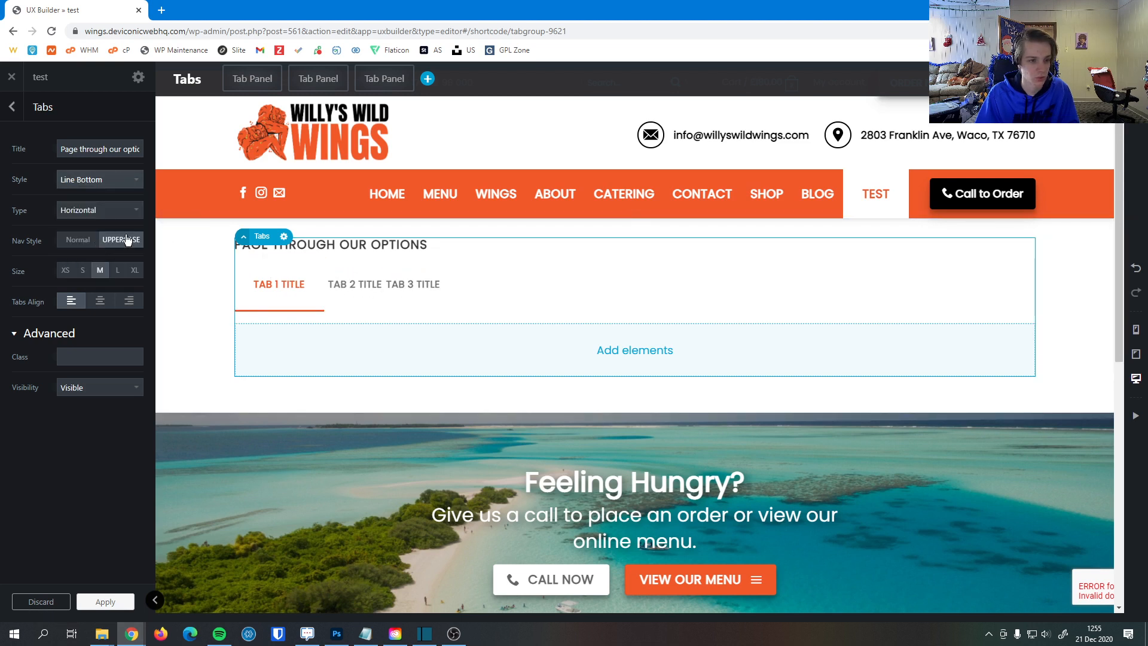
pyautogui.click(355, 284)
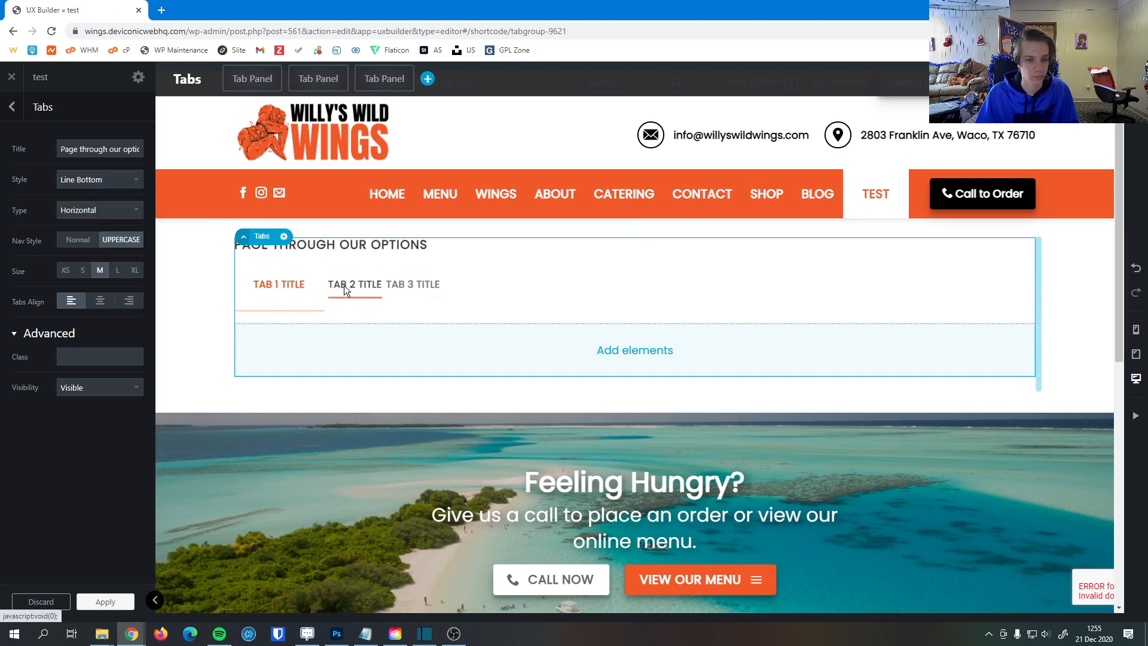
# Set the tabs Type to Vertical and reopen the Tabs element settings.
pyautogui.click(99, 210)
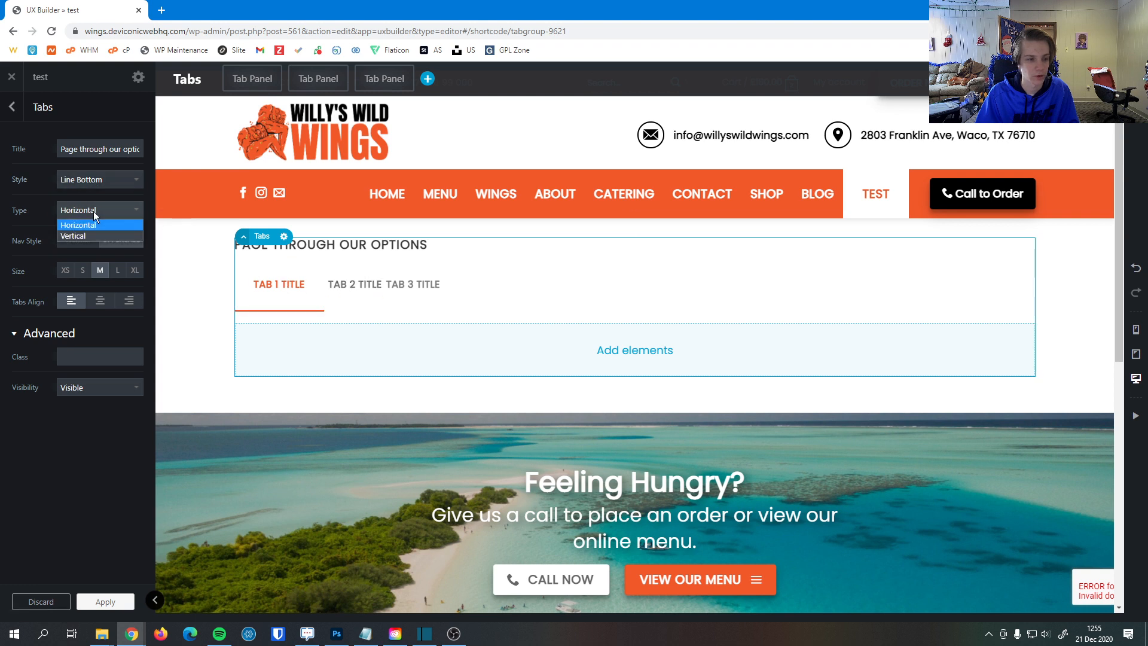
pyautogui.click(72, 236)
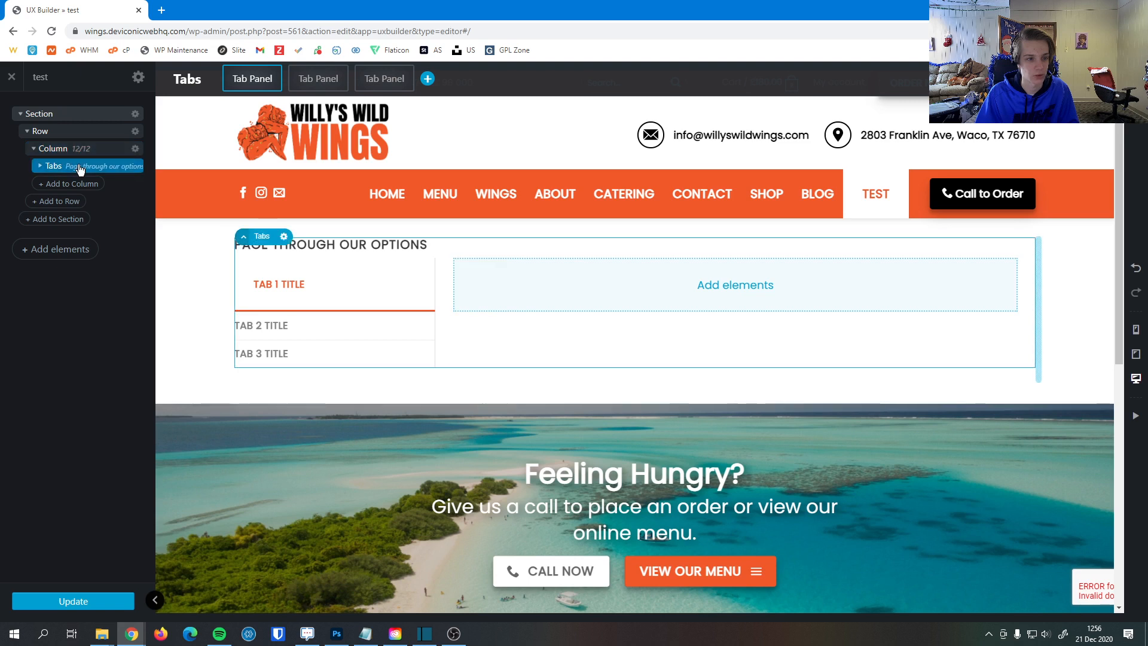
pyautogui.click(53, 166)
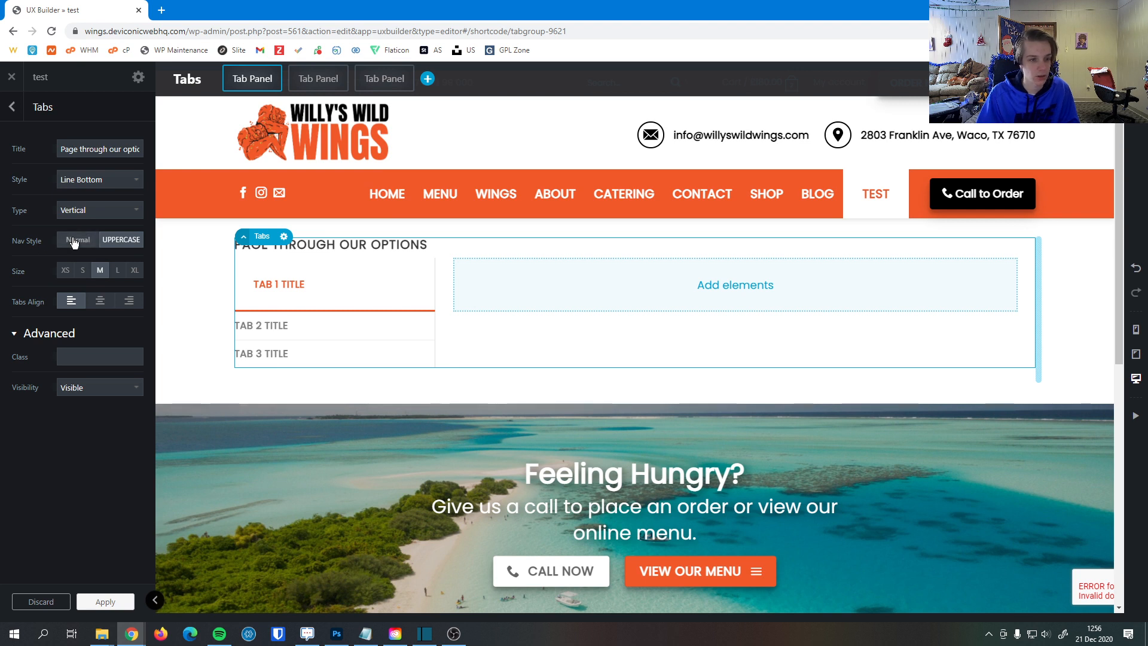
# Try normal-case tab titles, revert to uppercase, and center the tabs title.
pyautogui.click(77, 239)
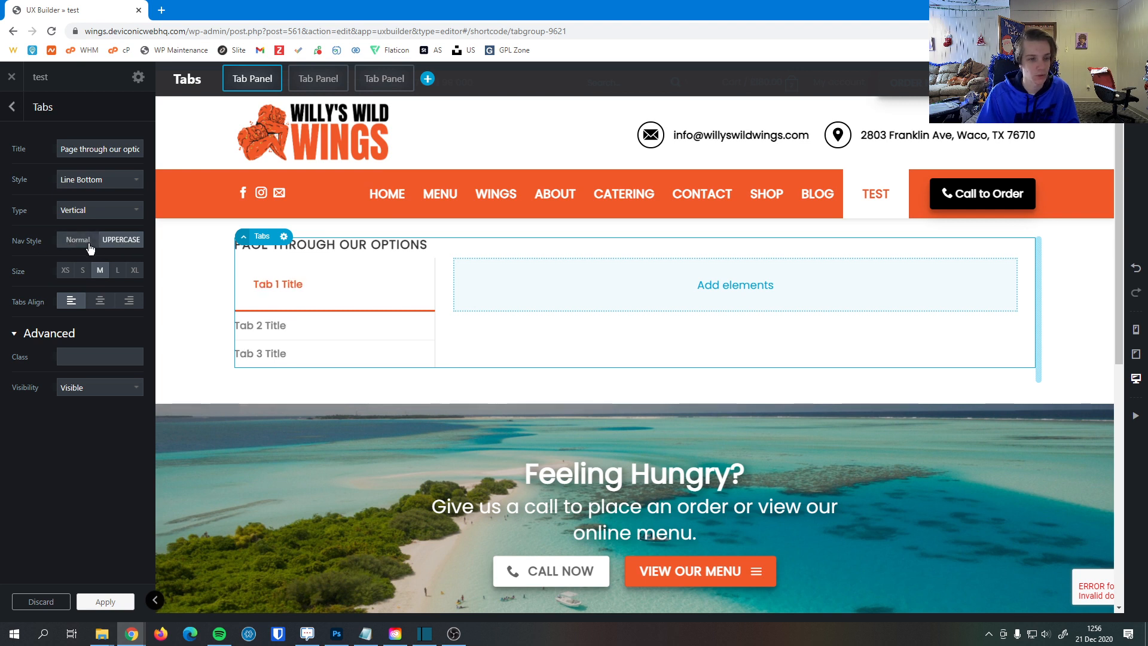
pyautogui.click(77, 239)
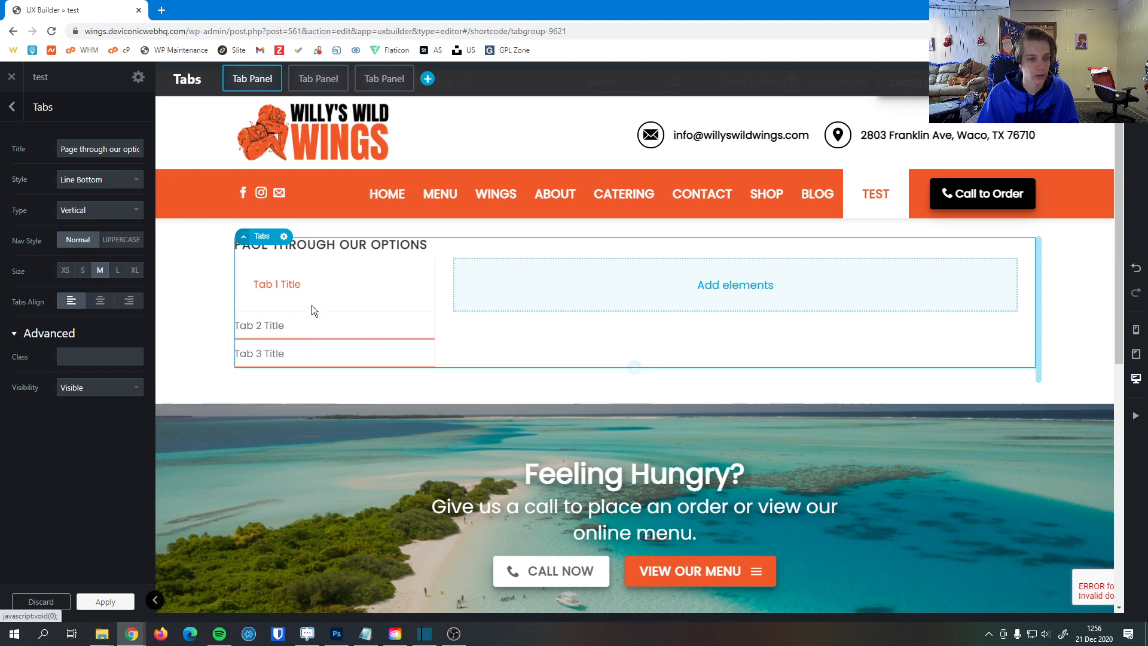
pyautogui.click(121, 239)
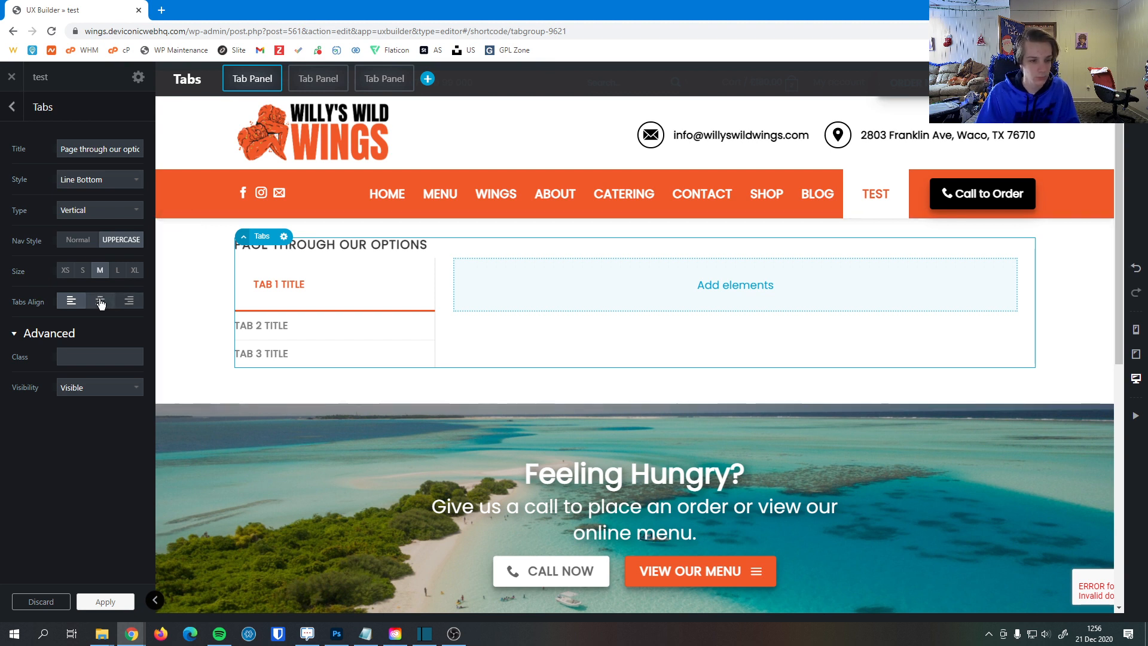
pyautogui.click(100, 300)
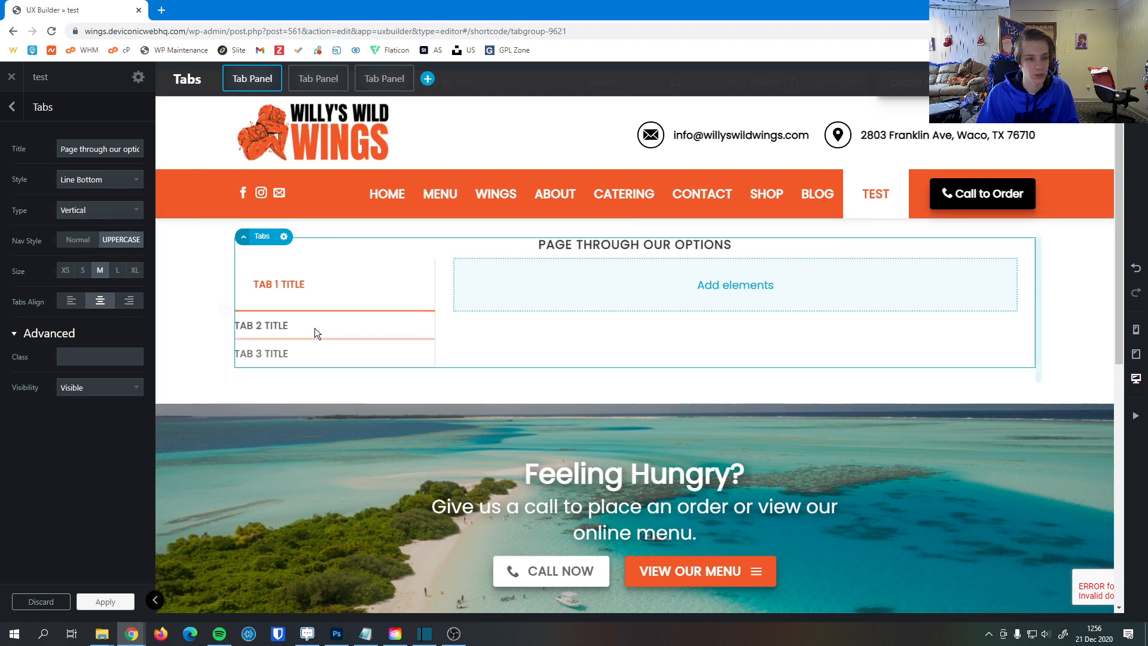
# Compare a horizontal layout, return to Vertical, and keep the tabs visible on all devices.
pyautogui.click(99, 210)
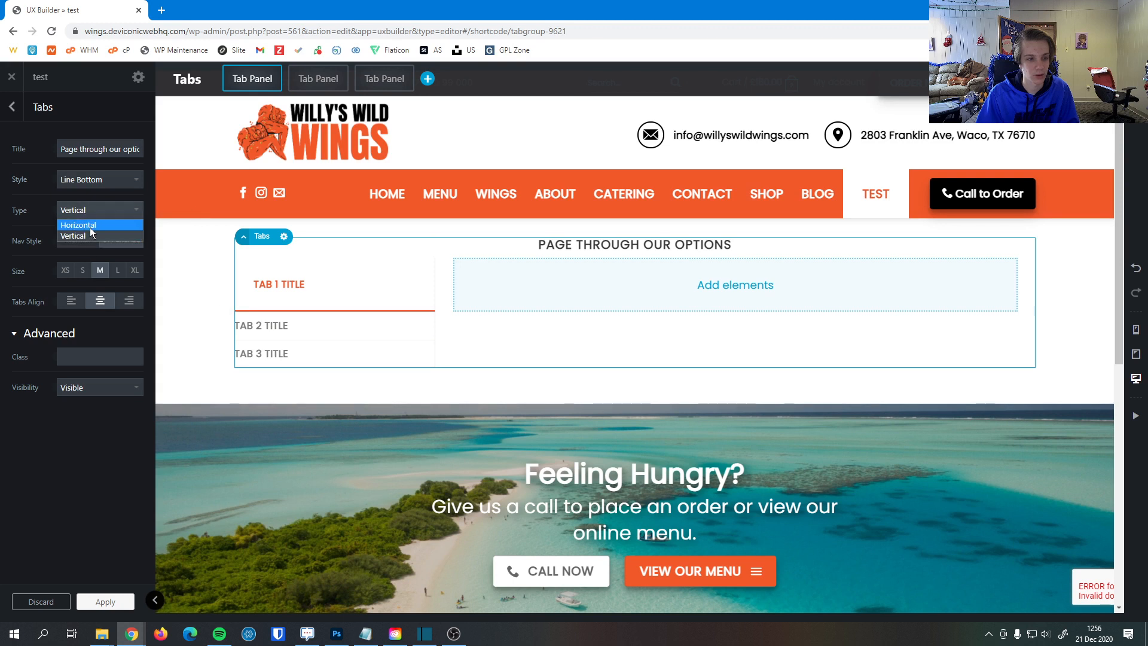
pyautogui.click(77, 225)
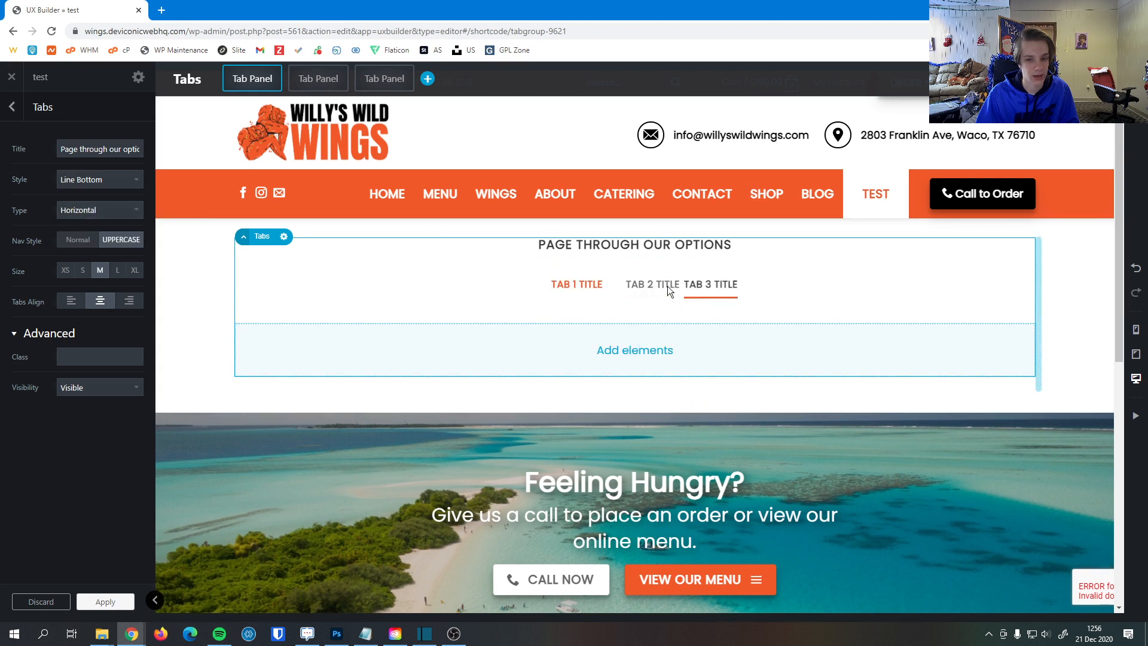
pyautogui.click(98, 210)
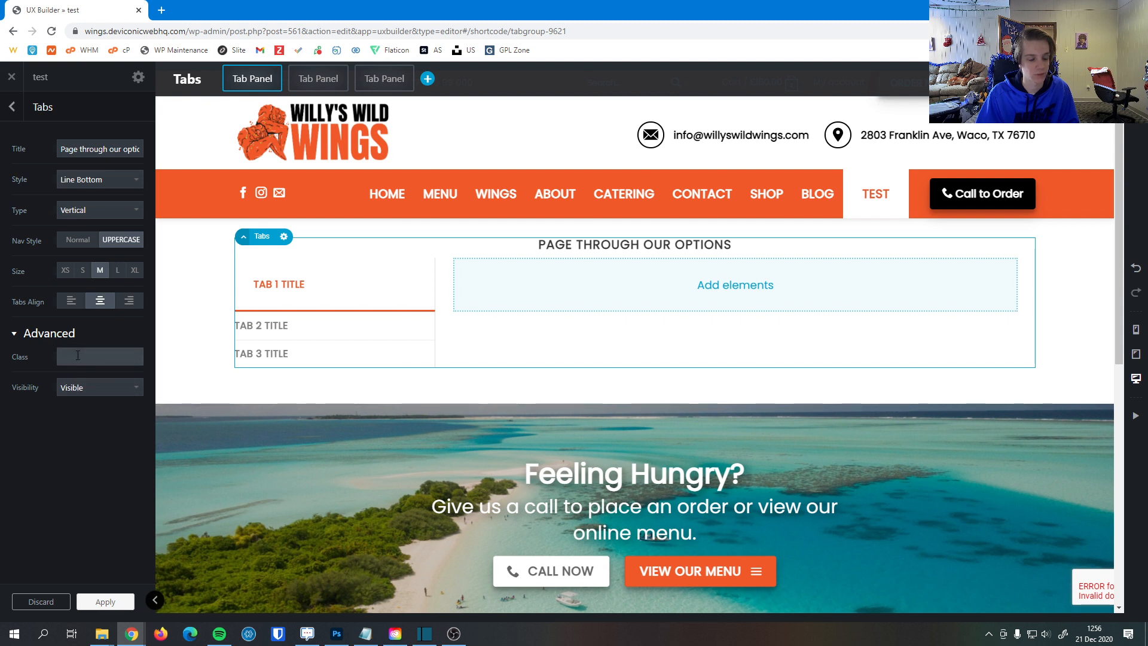
pyautogui.moveTo(86, 494)
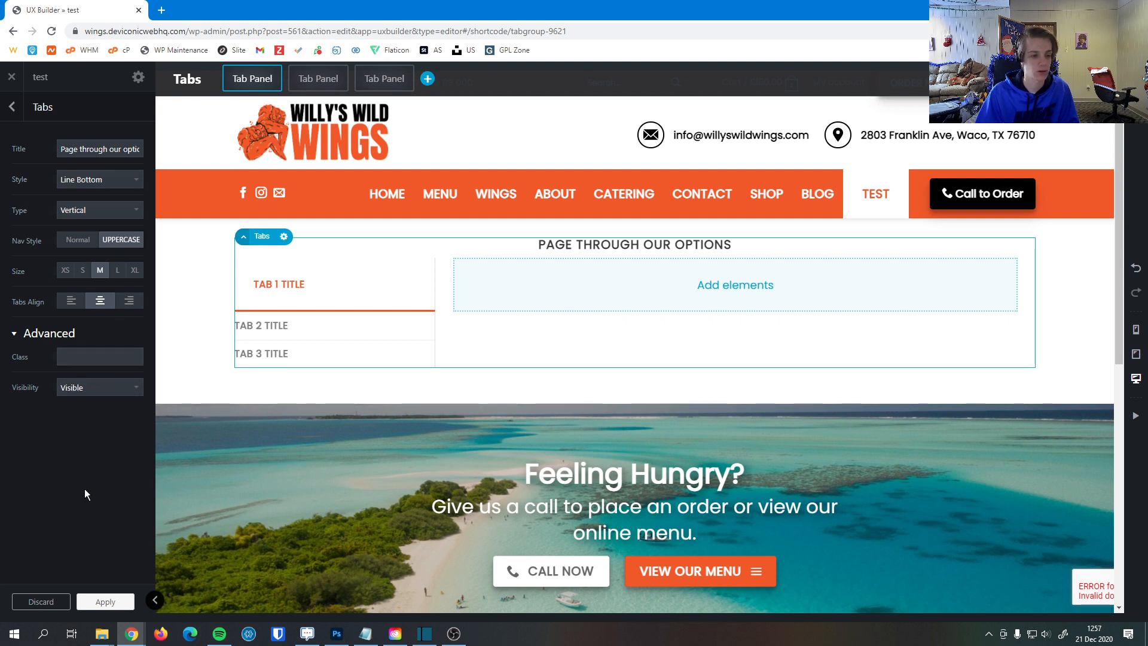
pyautogui.moveTo(101, 460)
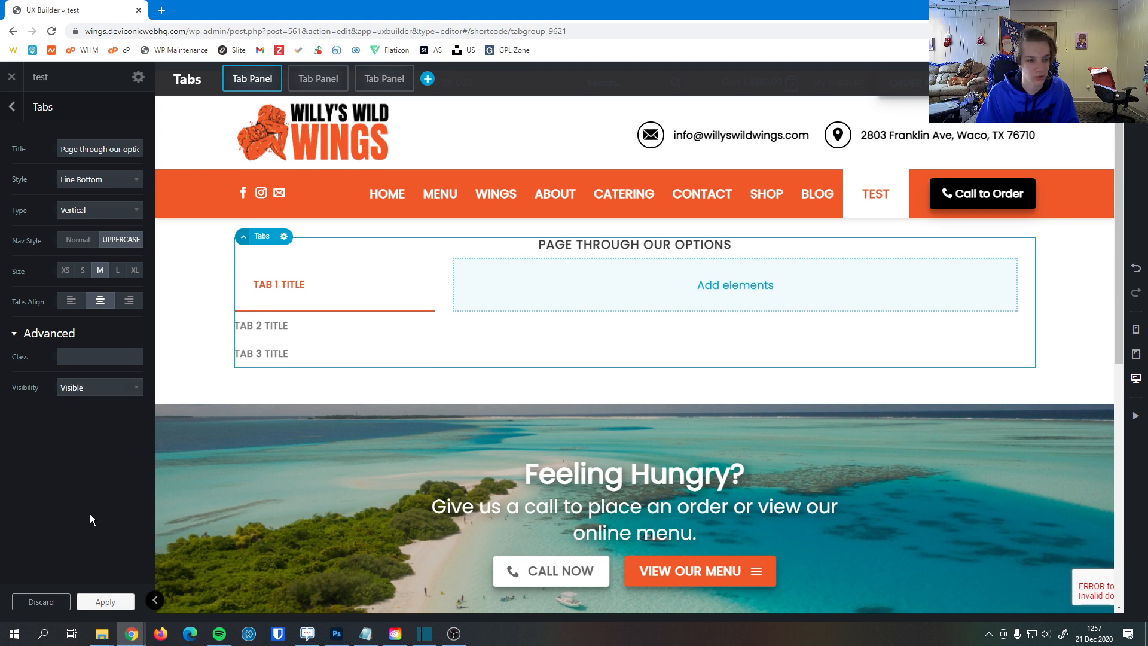
pyautogui.click(99, 388)
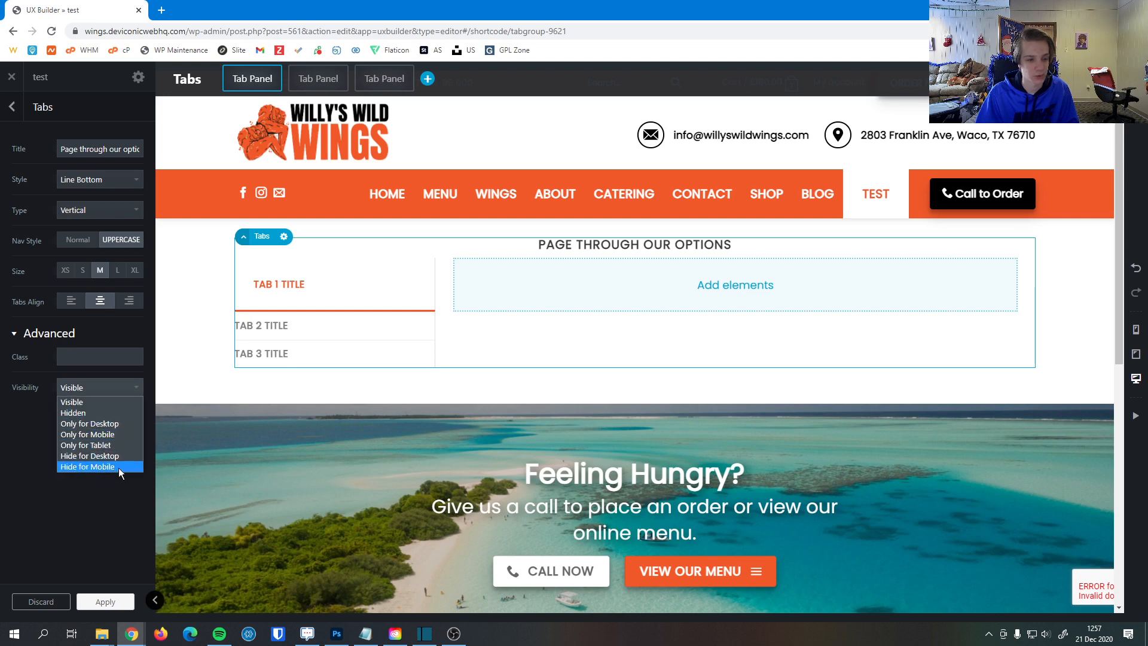
pyautogui.click(72, 401)
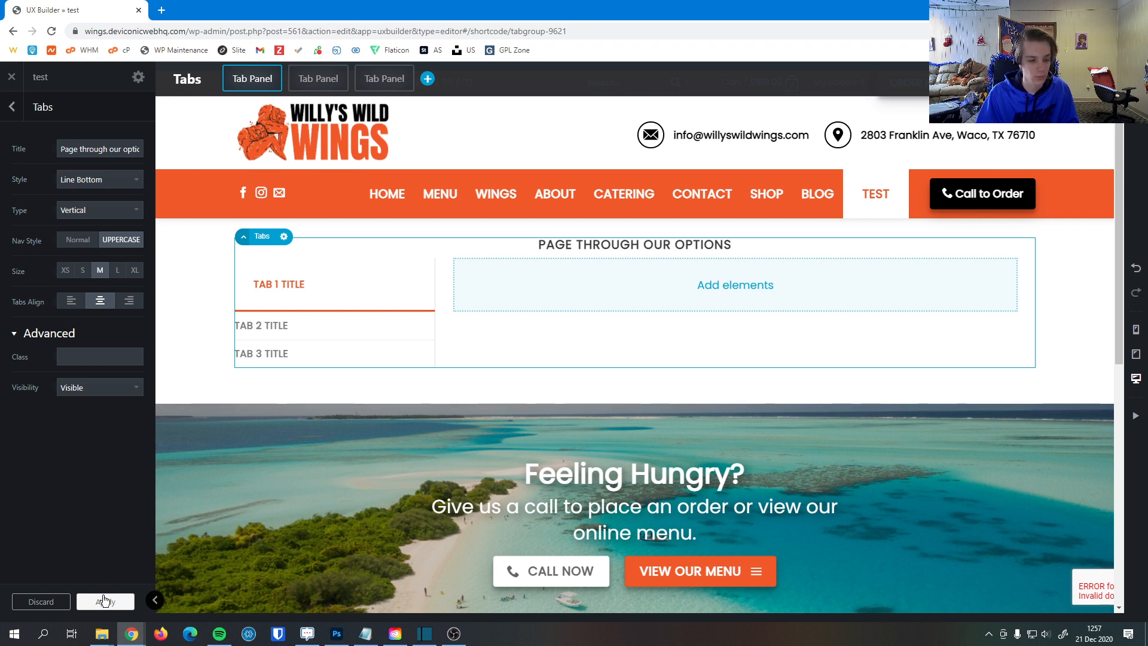
# Apply the Tabs settings and retitle the first tab panel 'Example 1'.
pyautogui.click(105, 601)
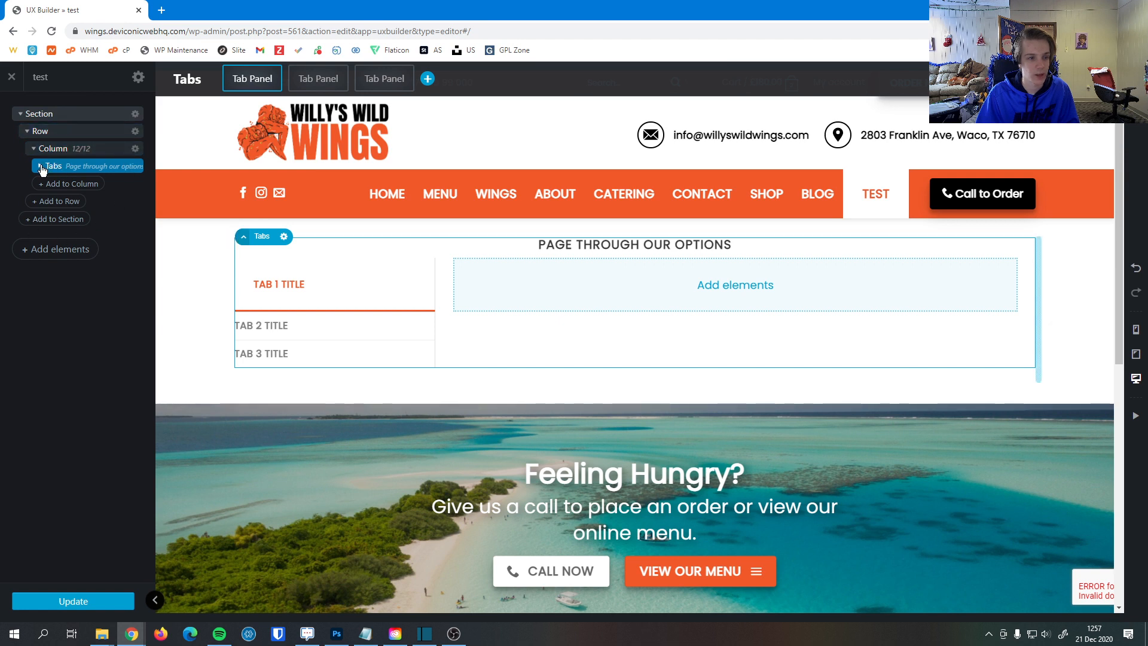
pyautogui.click(53, 166)
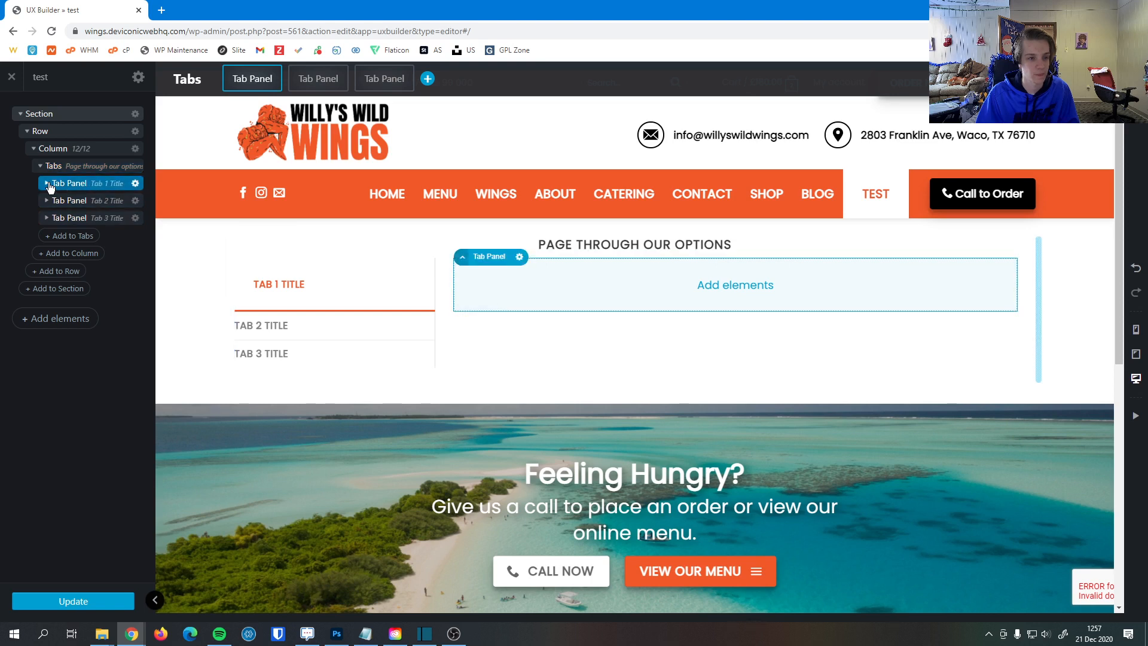
pyautogui.click(68, 183)
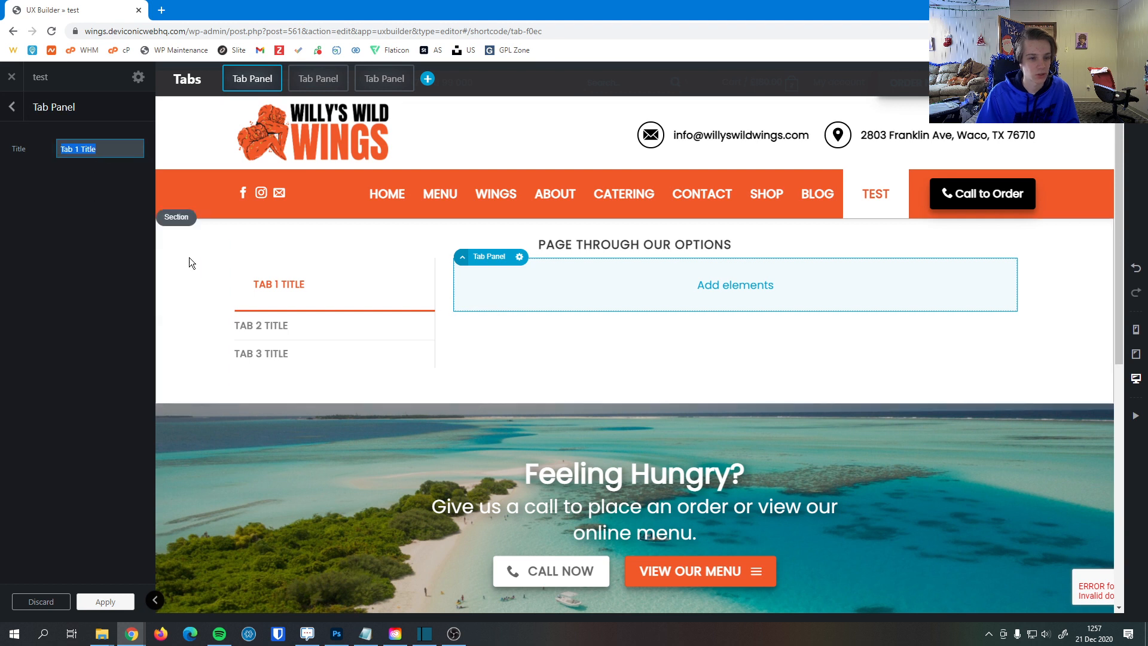
pyautogui.moveTo(11, 265)
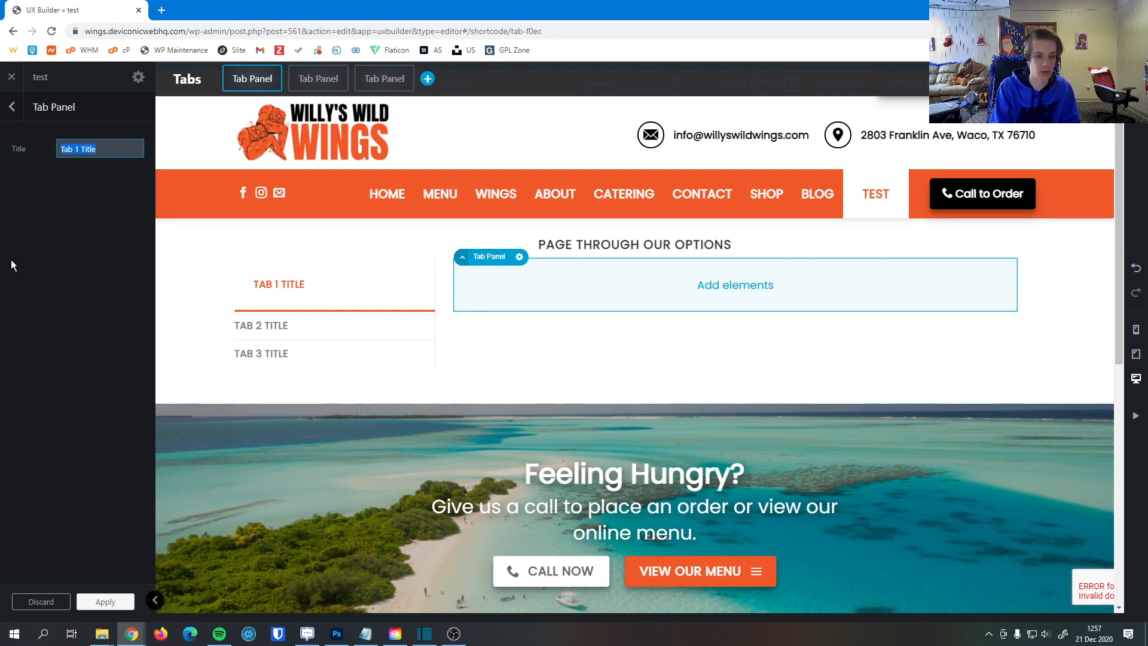
pyautogui.write('Example 1')
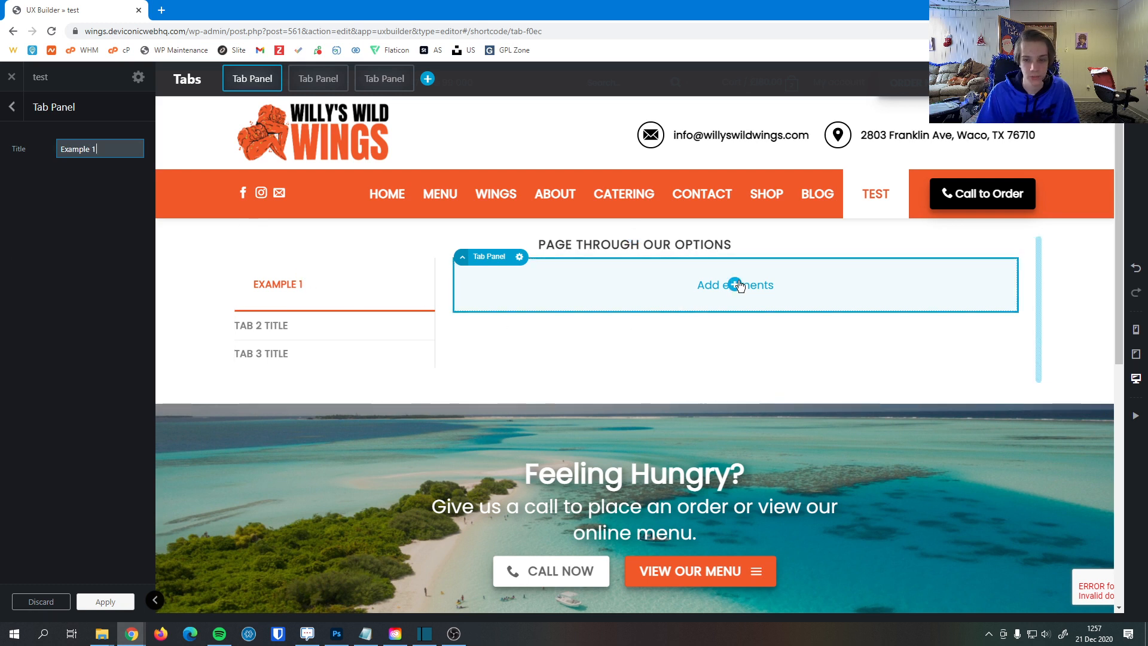
# Add a Text element to the Example 1 tab reading 'Tab 1 contents'.
pyautogui.click(734, 284)
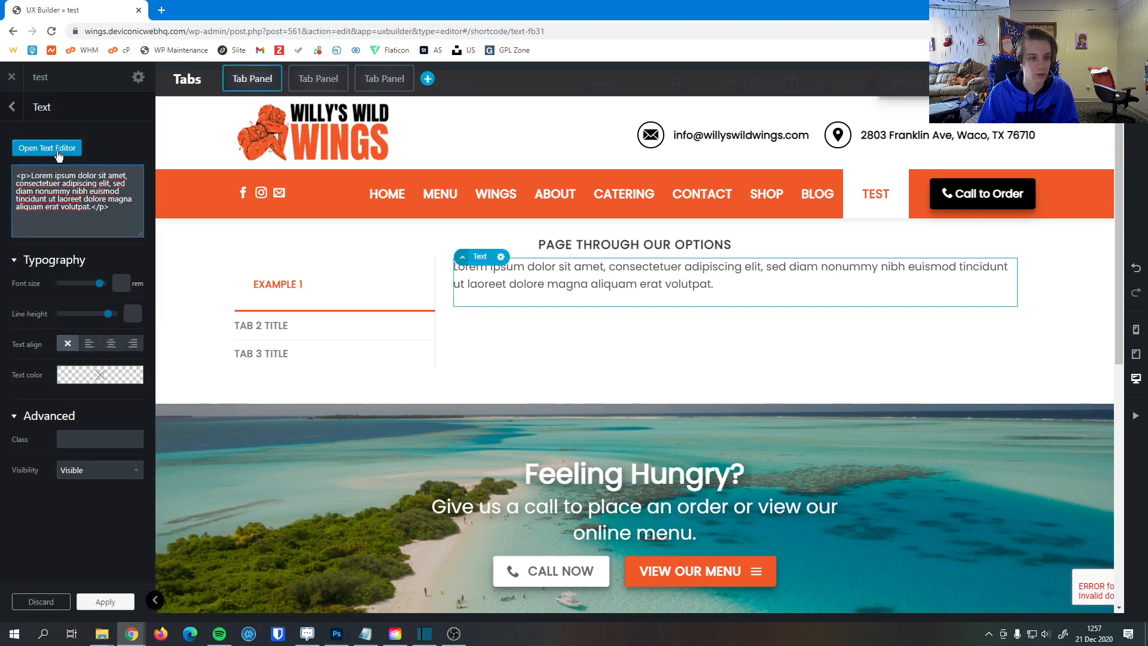
pyautogui.click(47, 148)
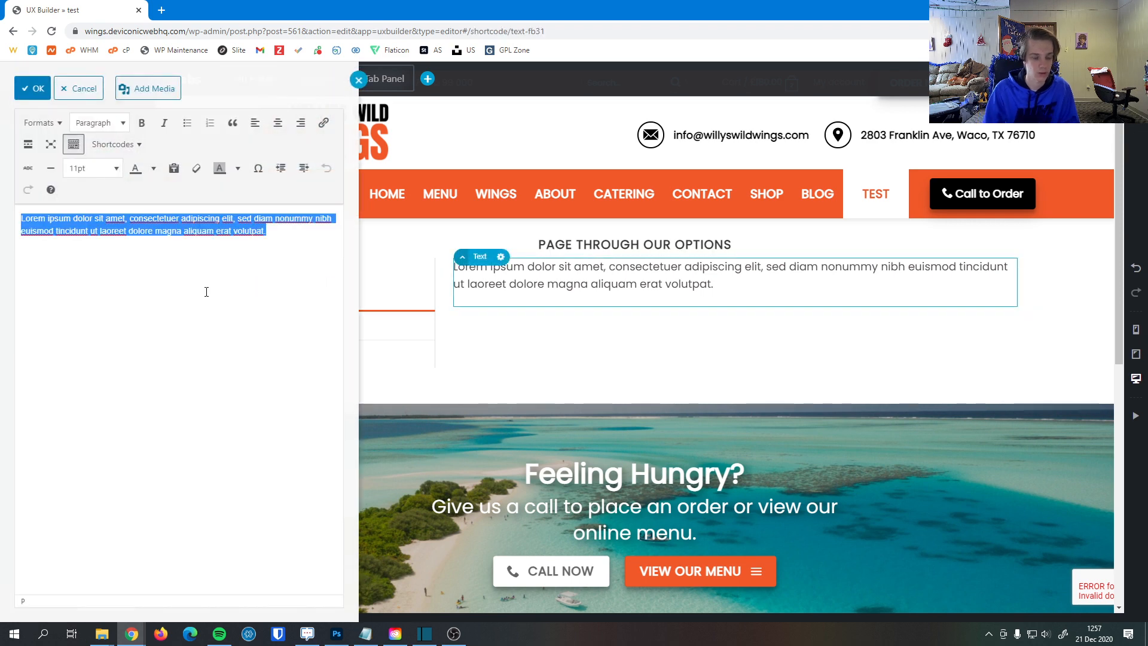
pyautogui.write('Tab 1 contents')
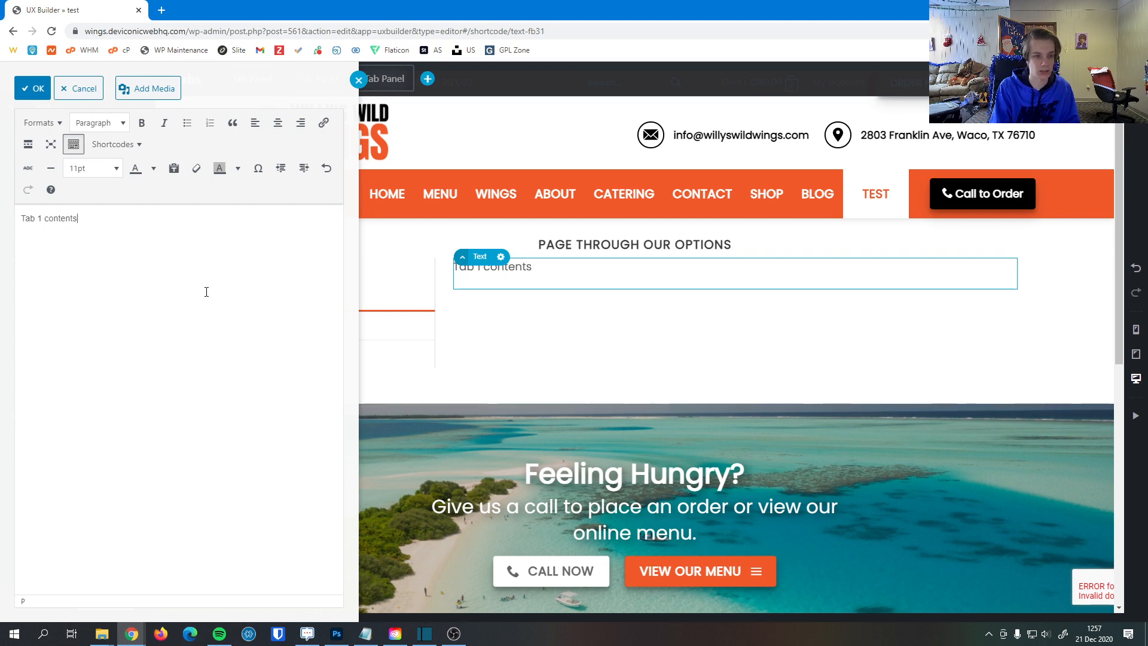
pyautogui.click(32, 88)
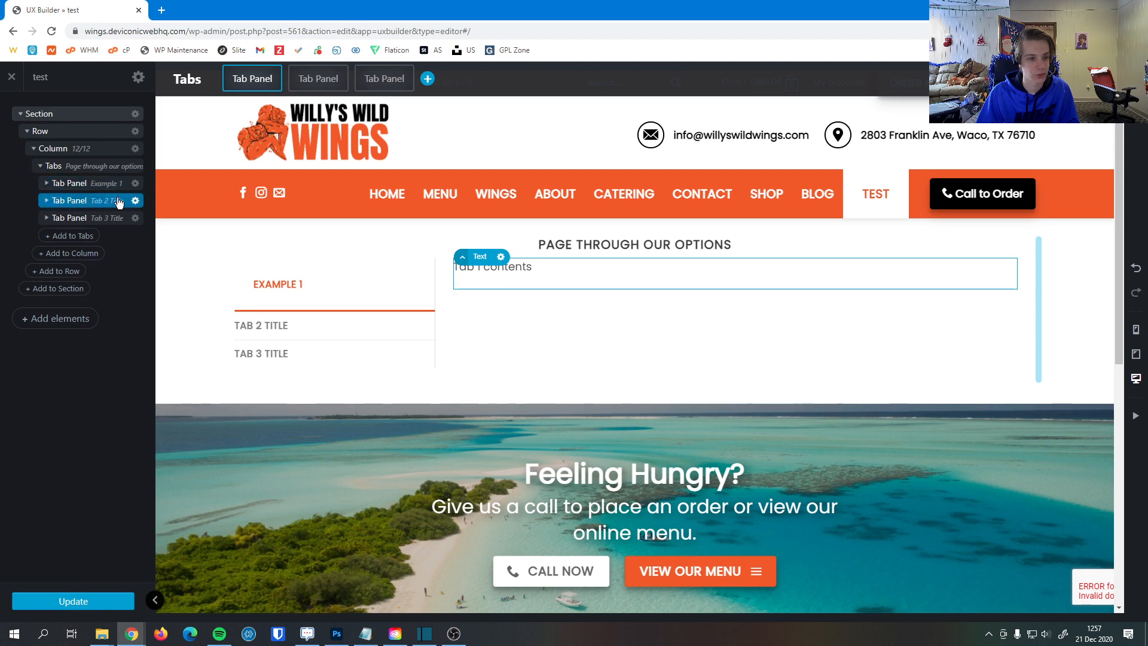
# Retitle the second tab panel 'Example 2', apply it, and open the third panel's settings.
pyautogui.click(88, 200)
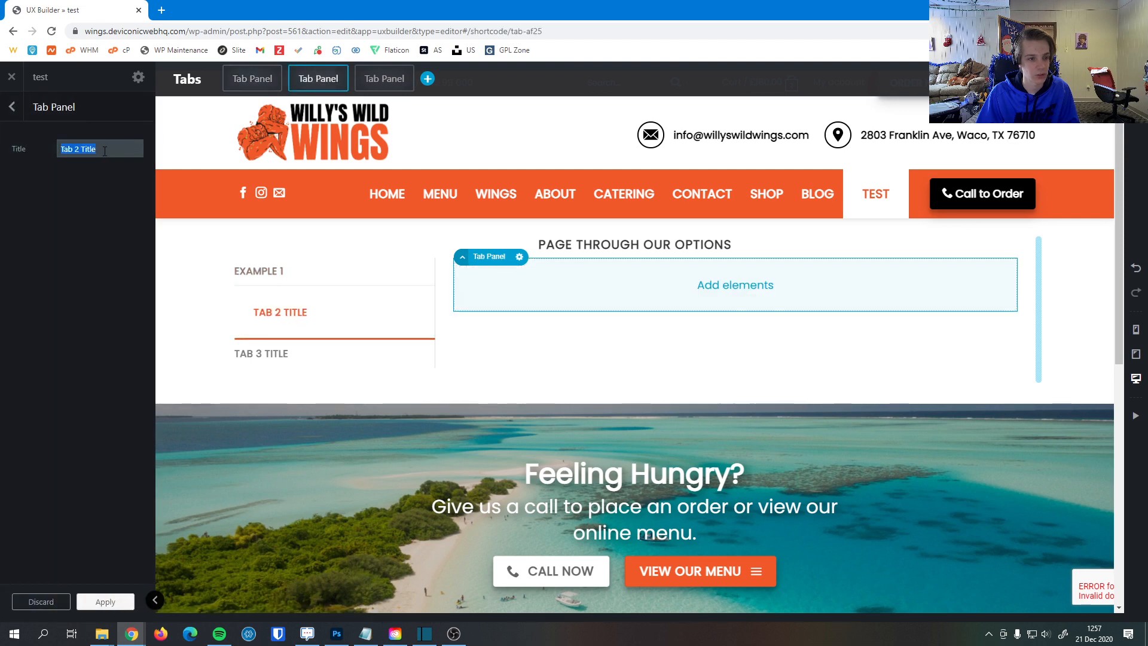
pyautogui.write('Example 2')
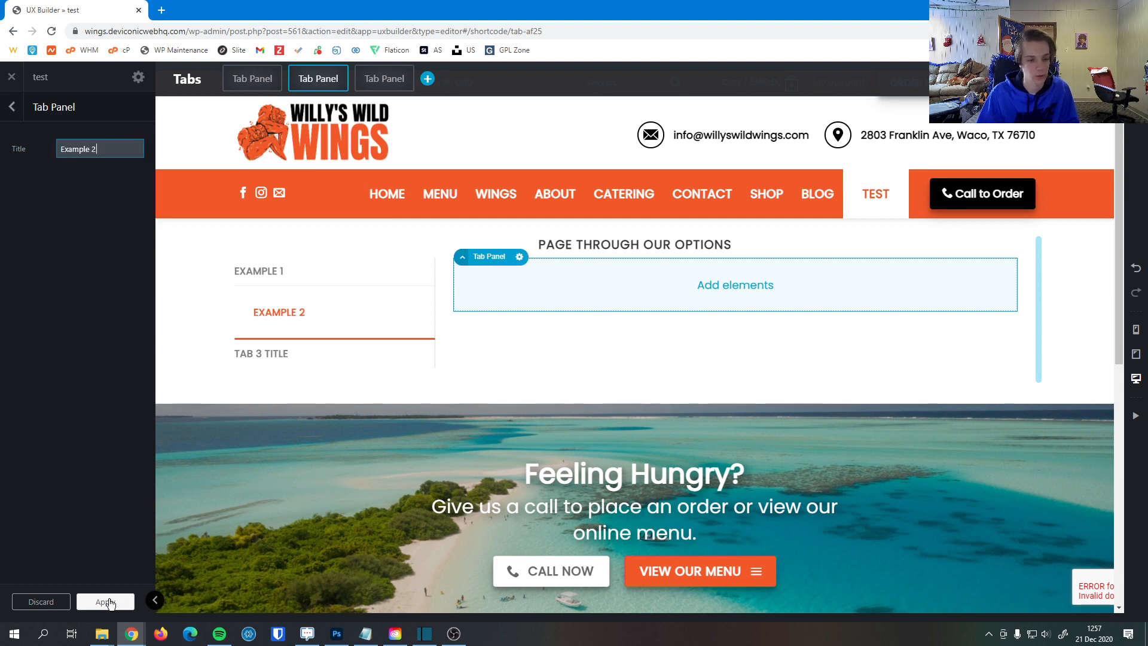
pyautogui.click(105, 601)
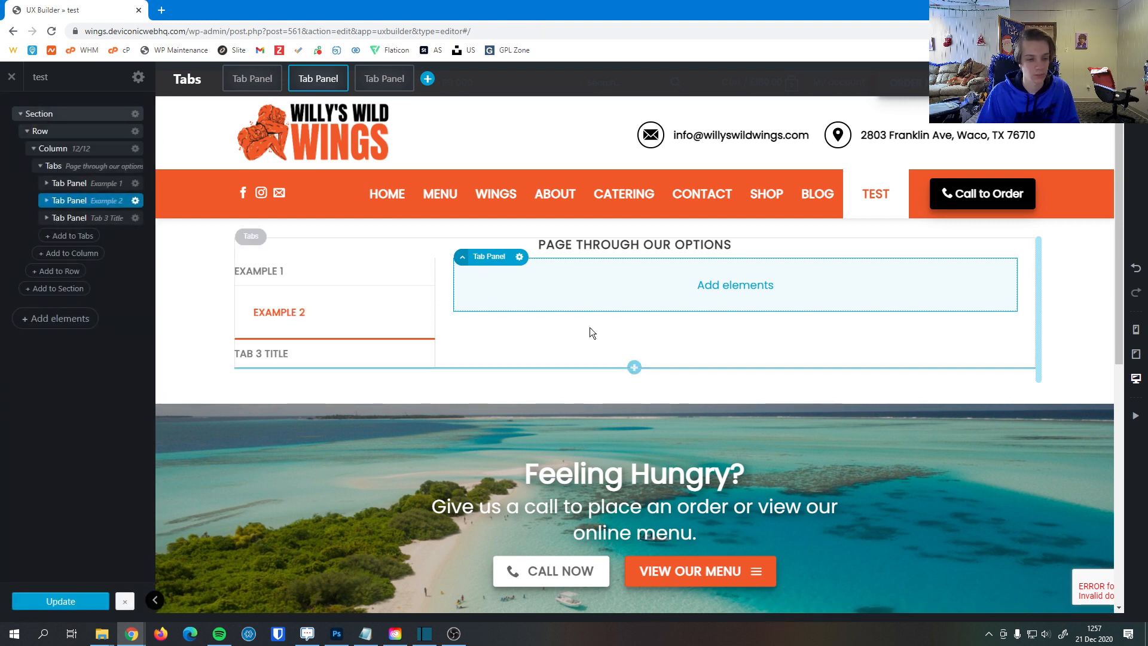
pyautogui.click(734, 285)
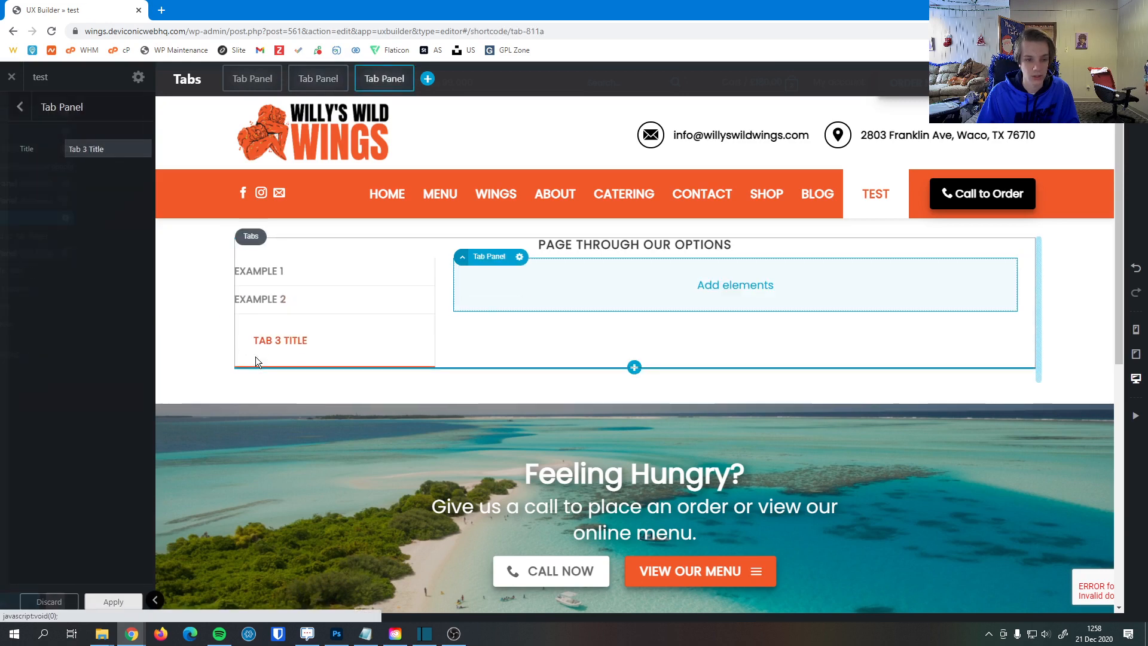
# Preview the Example 1, Tab 3 Title and Example 2 panels, then return to Example 1.
pyautogui.click(251, 78)
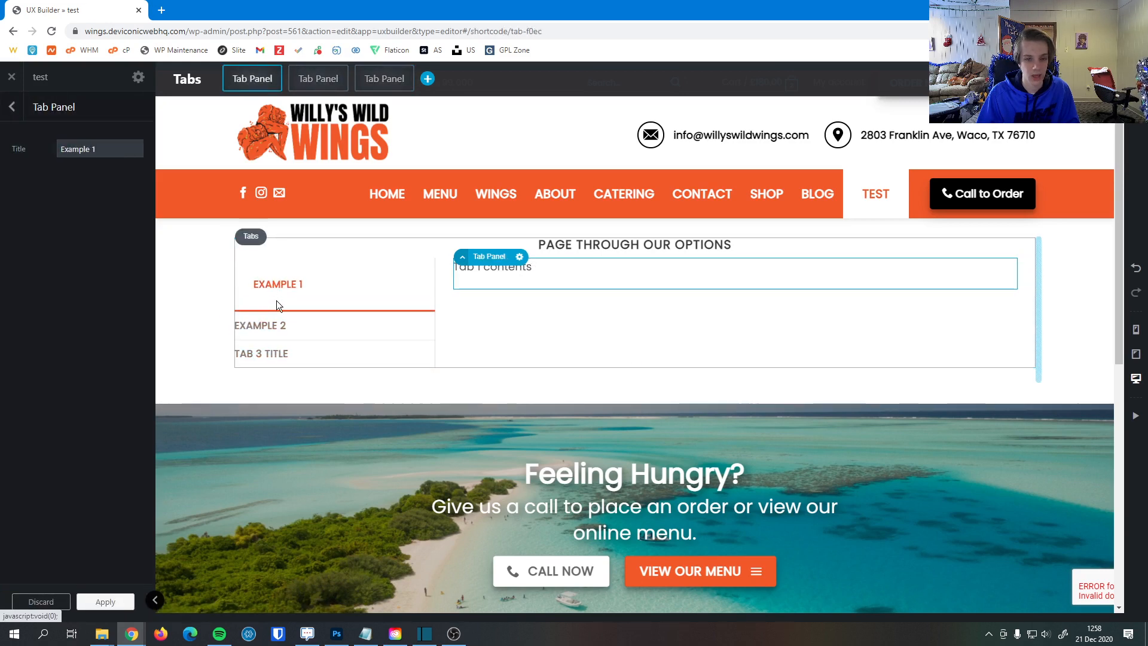
pyautogui.click(317, 77)
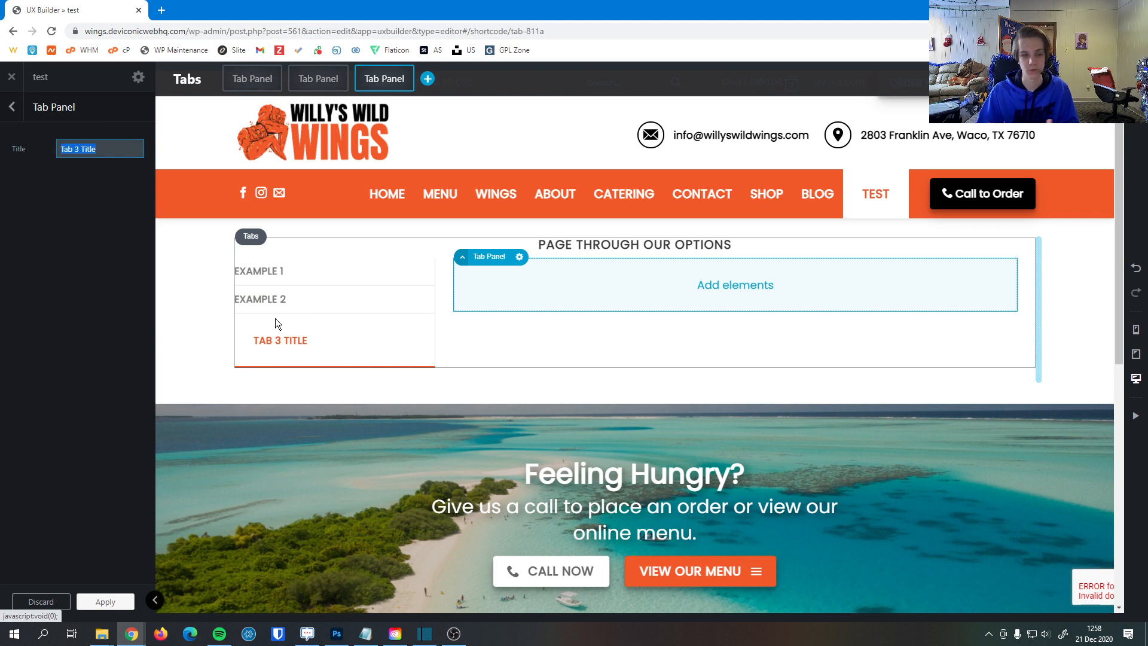
pyautogui.click(252, 78)
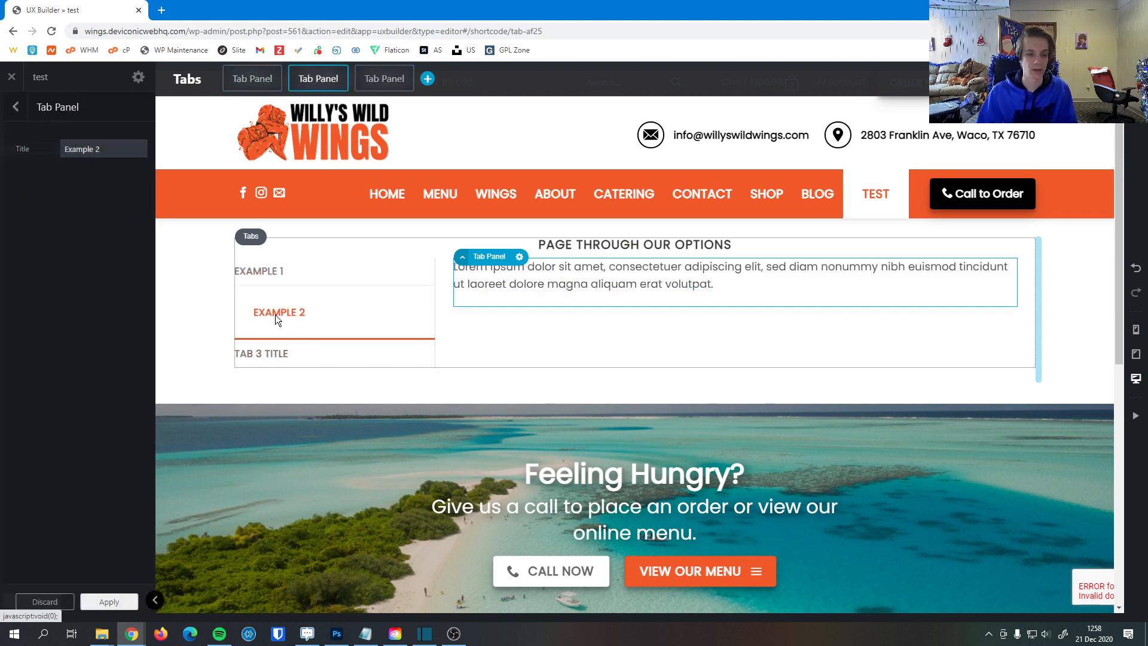
pyautogui.click(99, 149)
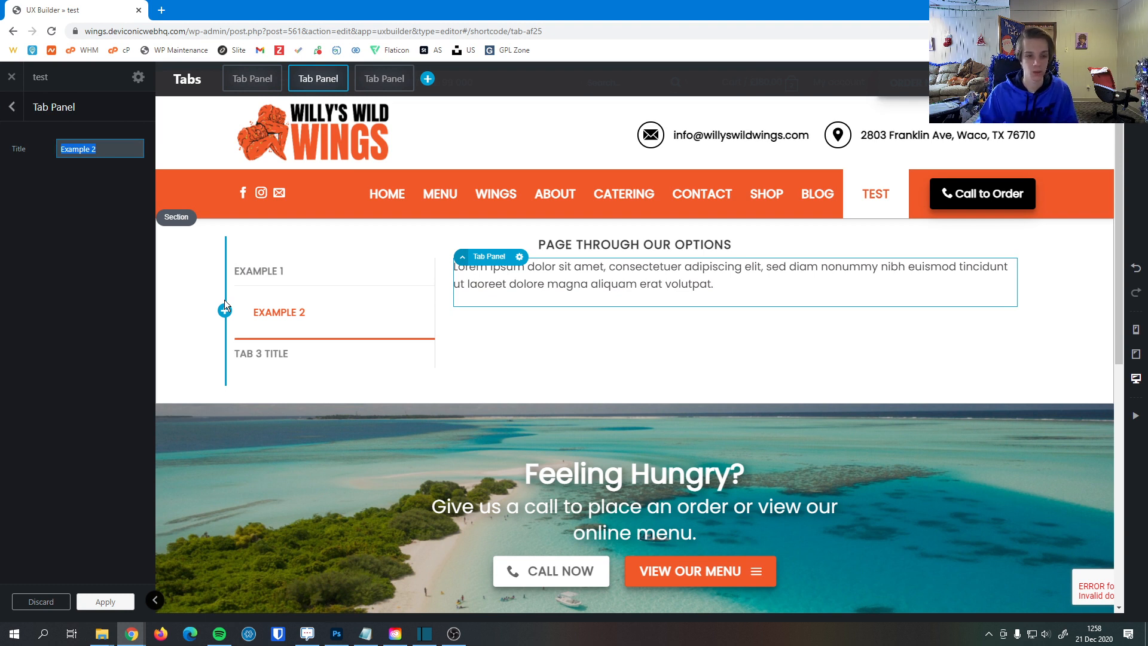
pyautogui.click(252, 77)
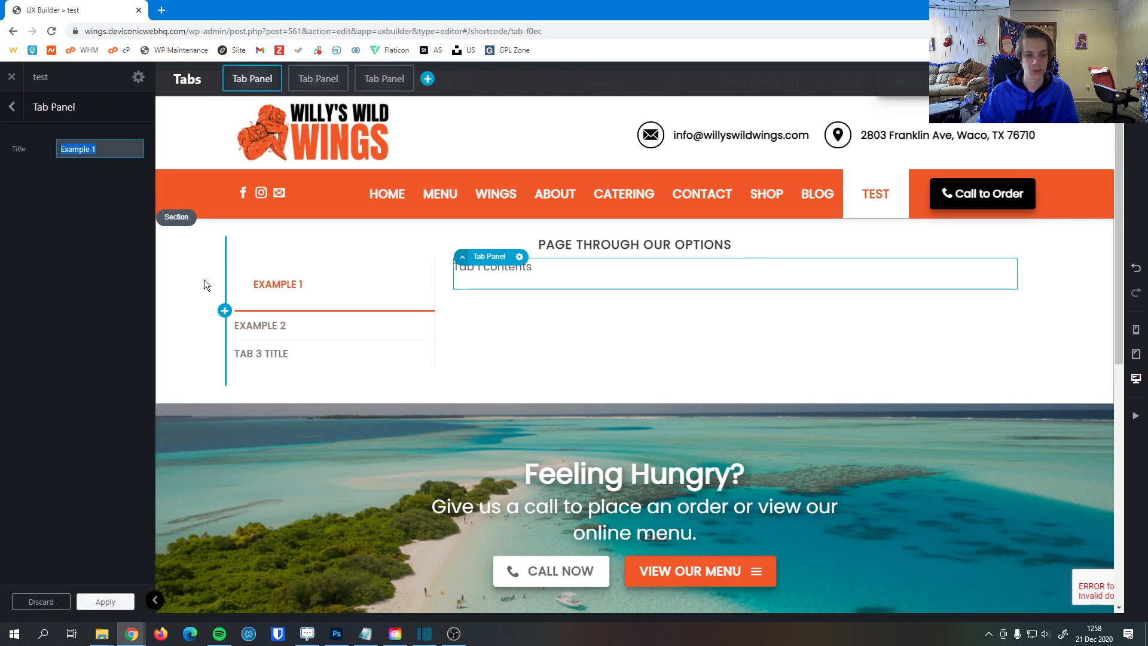